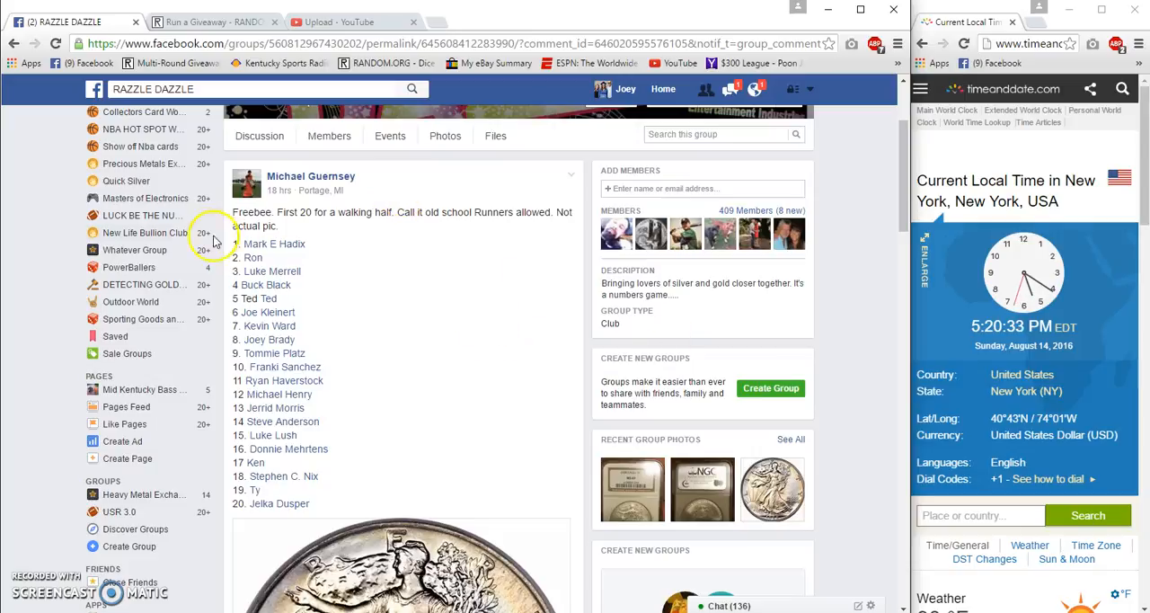
mouse_move(367, 297)
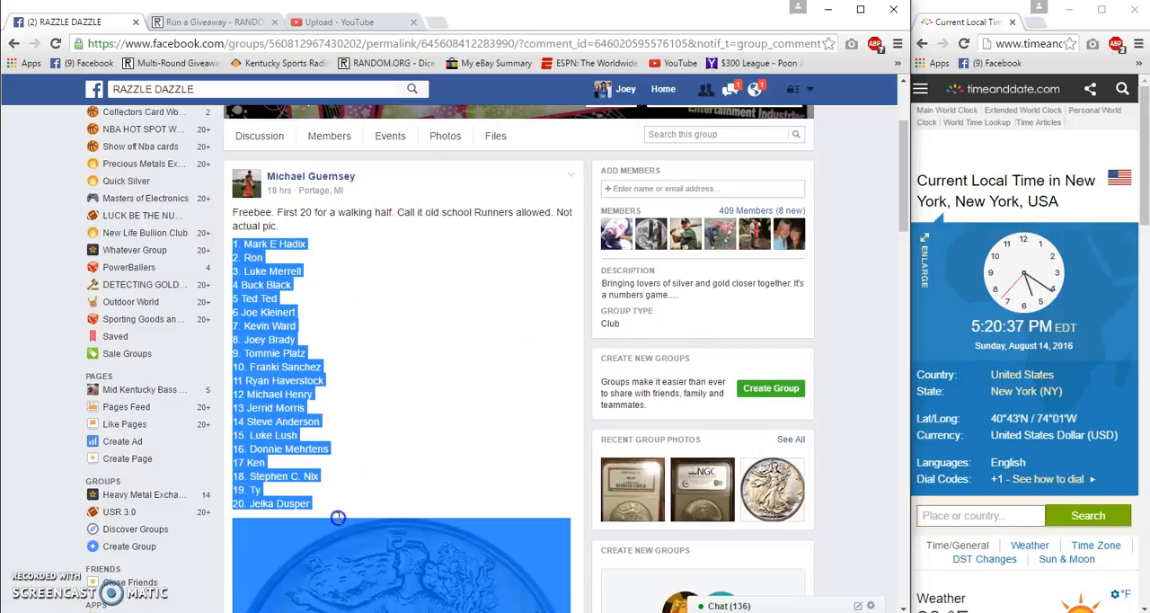
Step: Copy the freebie post's numbered list of 20 entrant names and bring the latest comments into view
right_click(338, 517)
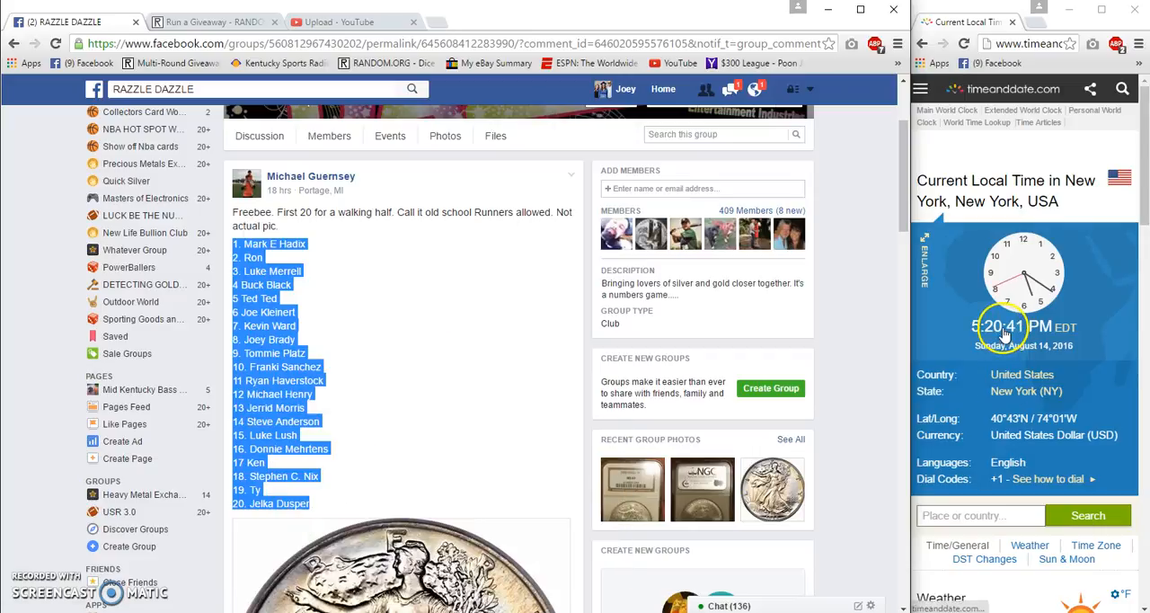
scroll(down, 3)
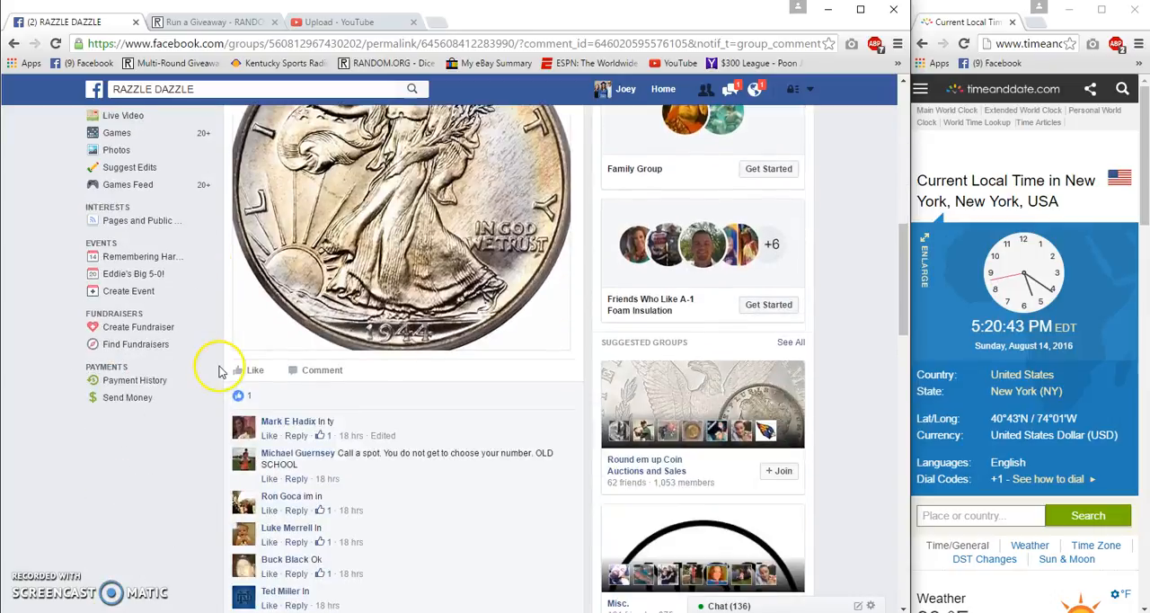
scroll(down, 3)
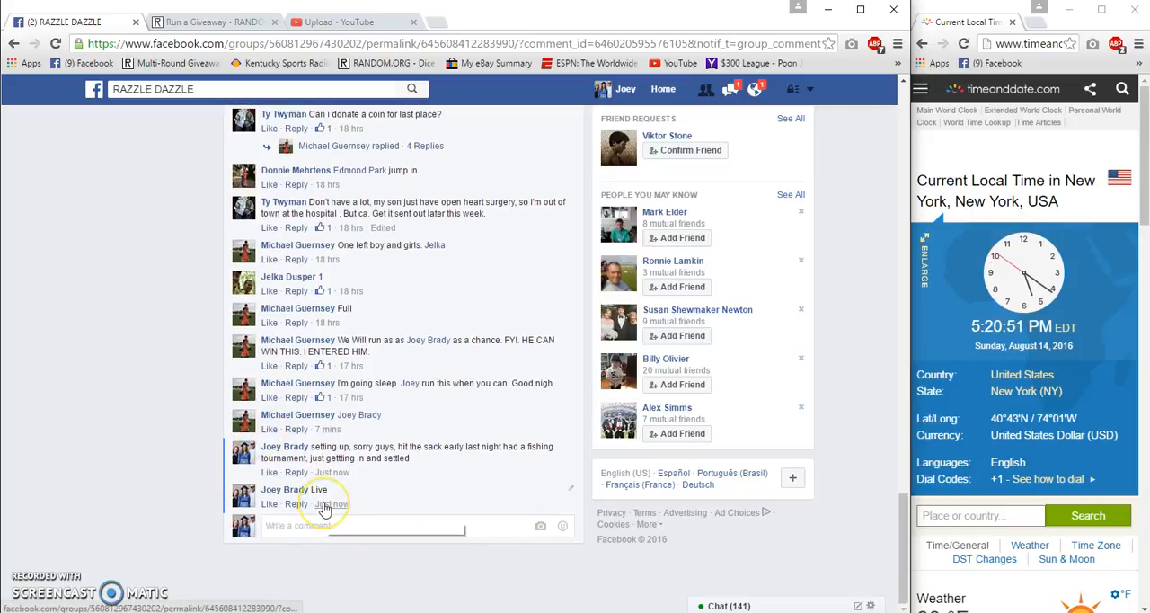
Step: Roll 2d6 on RANDOM.ORG, setting the giveaway's total rounds to 6
click(216, 22)
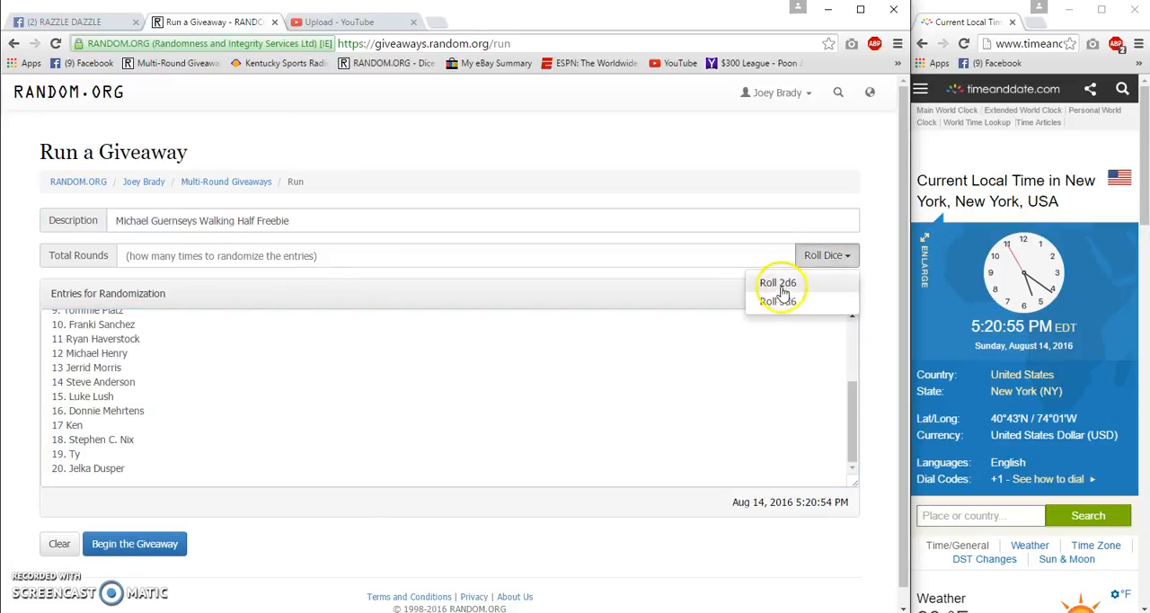
click(781, 282)
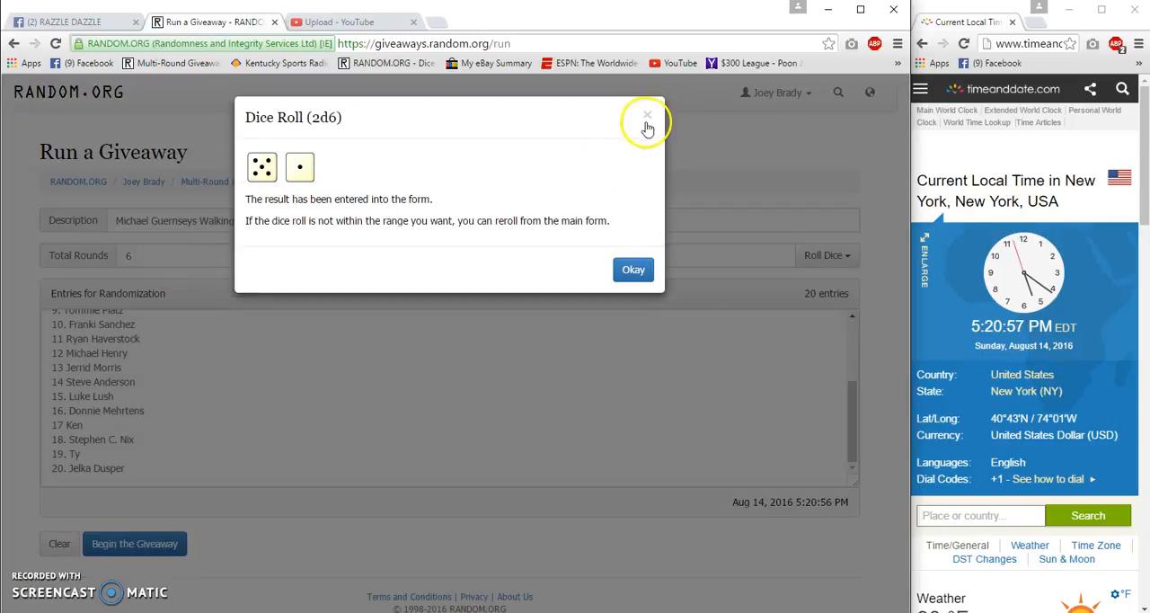
click(647, 115)
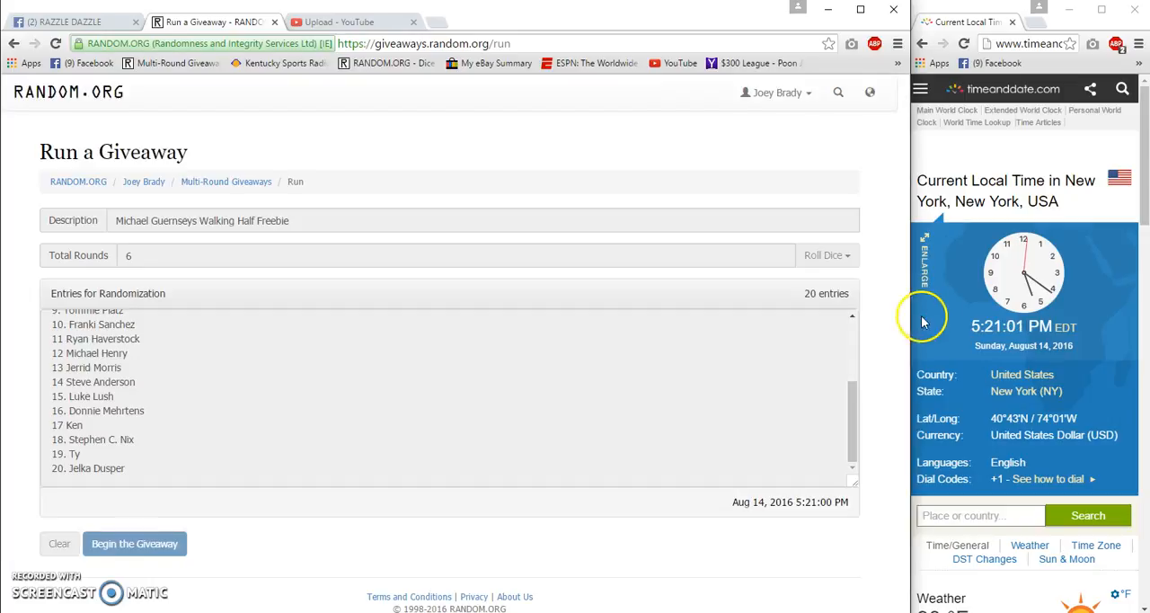
Step: Begin the giveaway and run rounds 1 through 5, leaving the sixth round pending
click(133, 542)
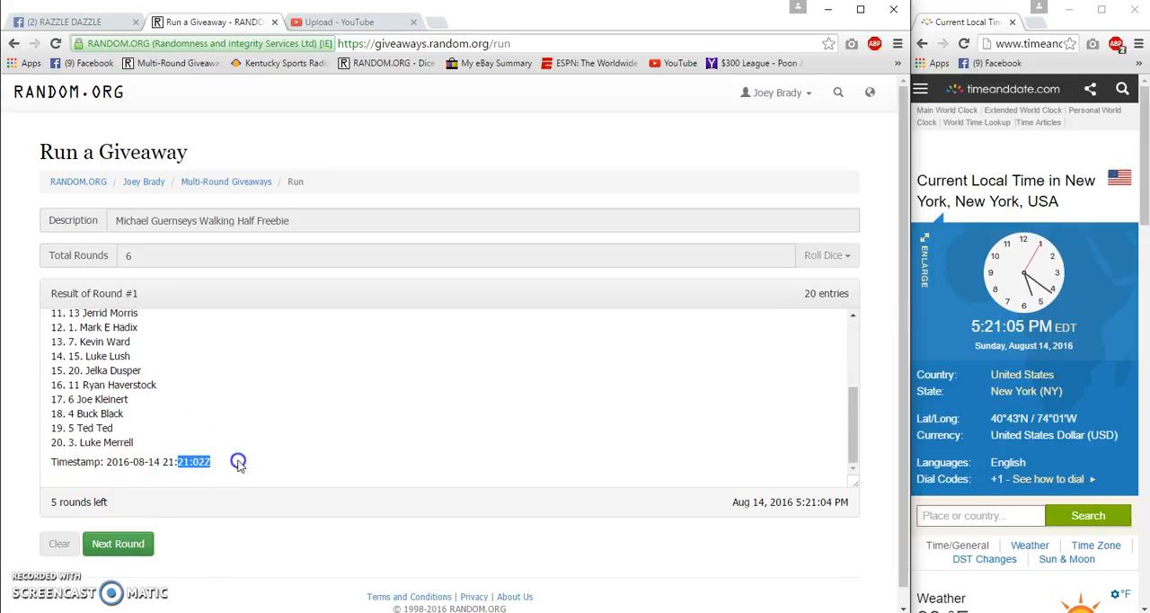
click(118, 543)
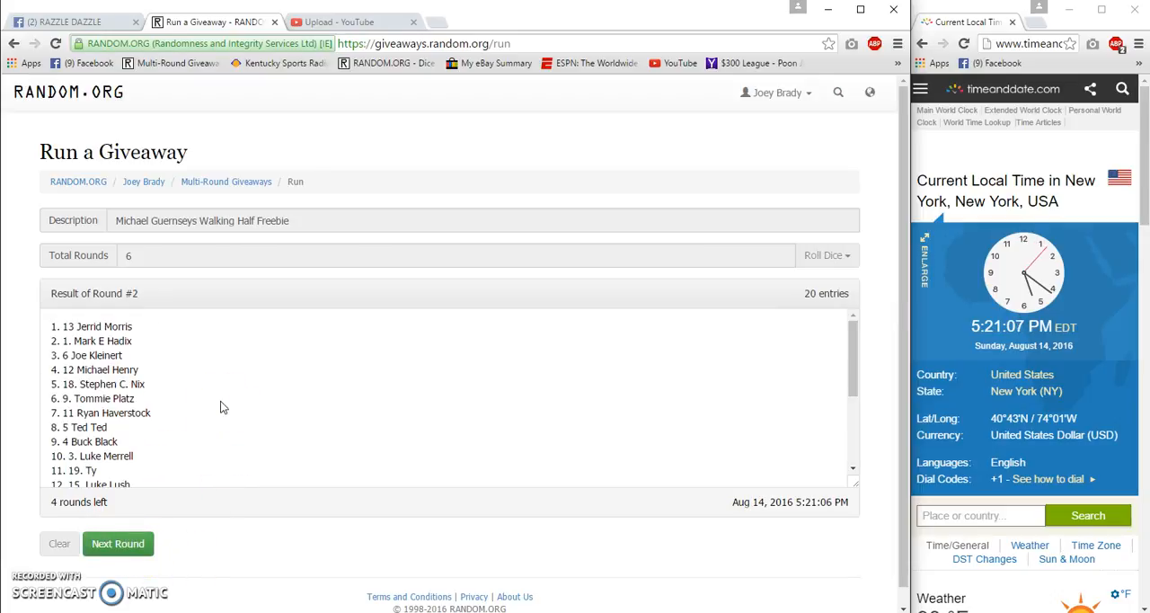
click(119, 543)
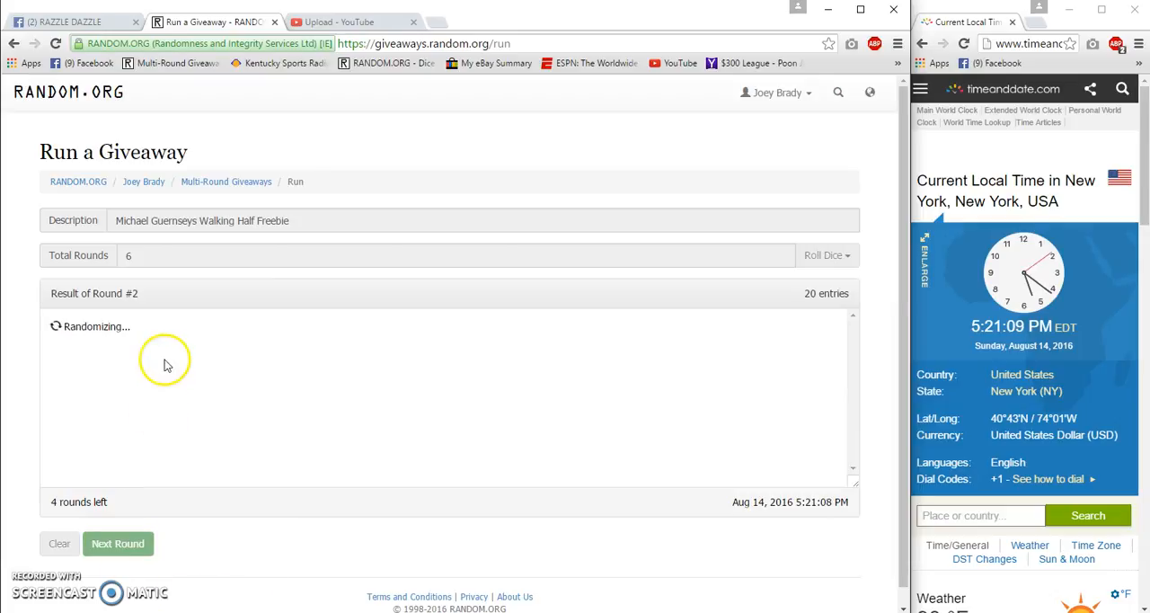
click(118, 543)
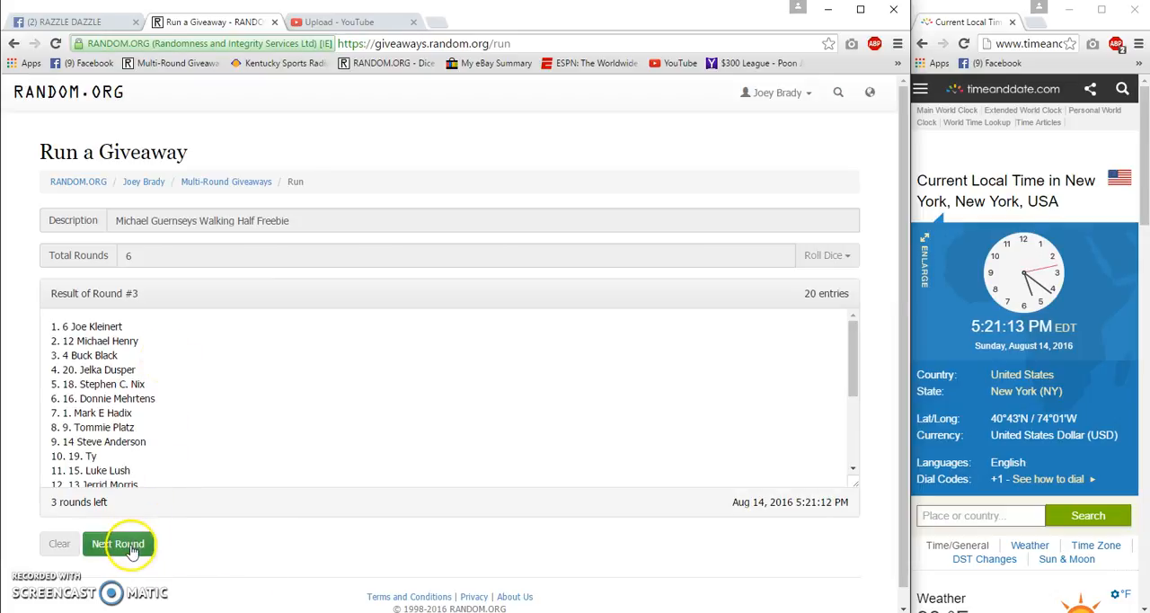
click(119, 543)
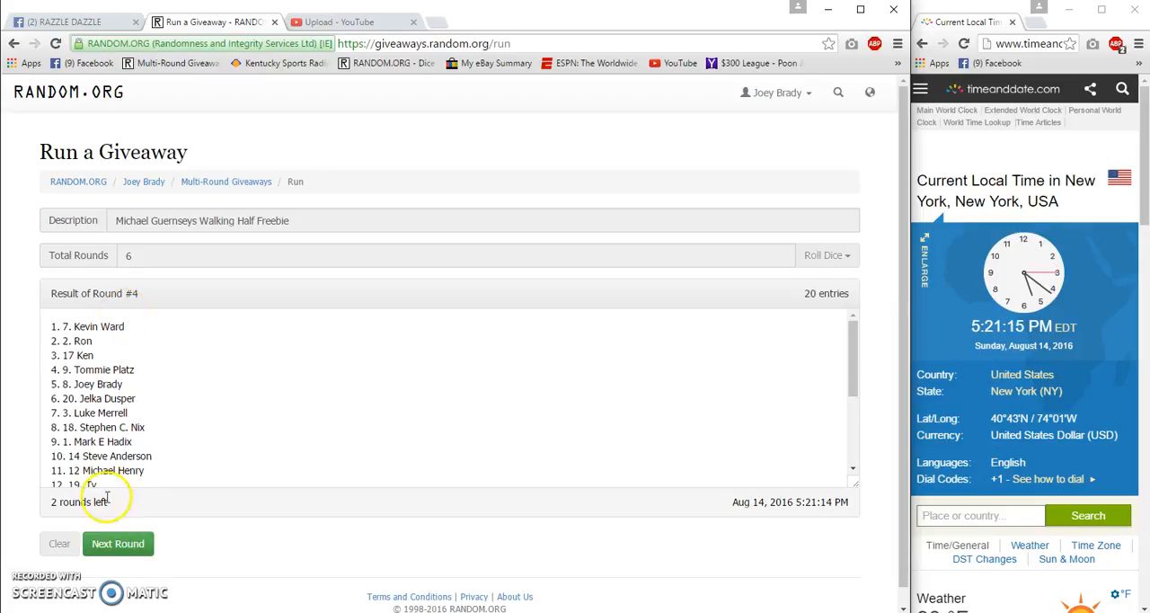
click(119, 543)
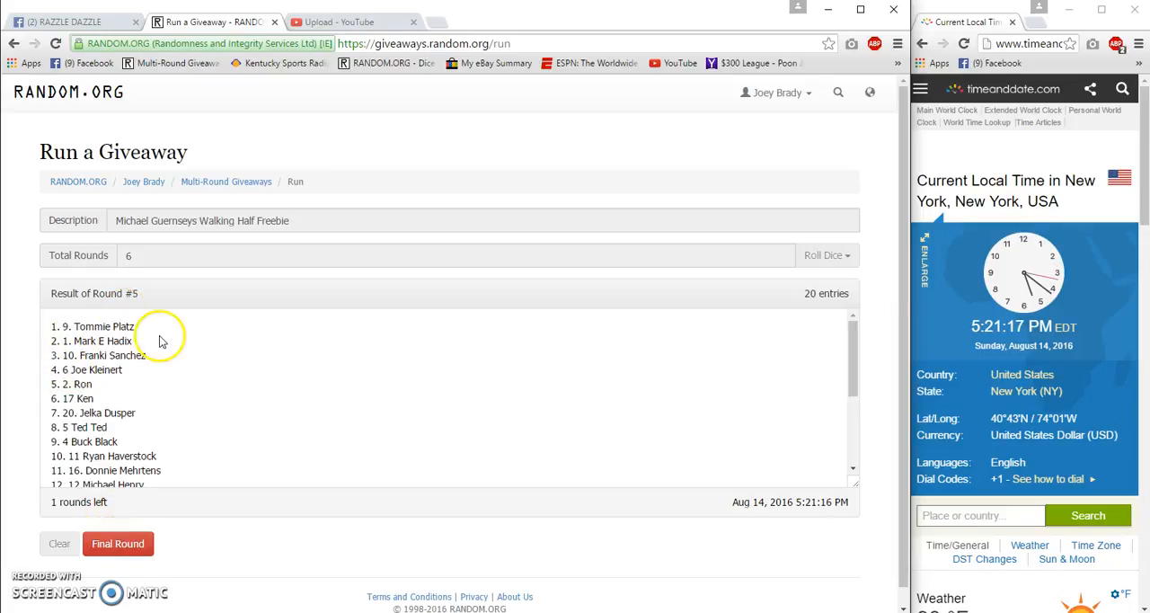
scroll(down, 3)
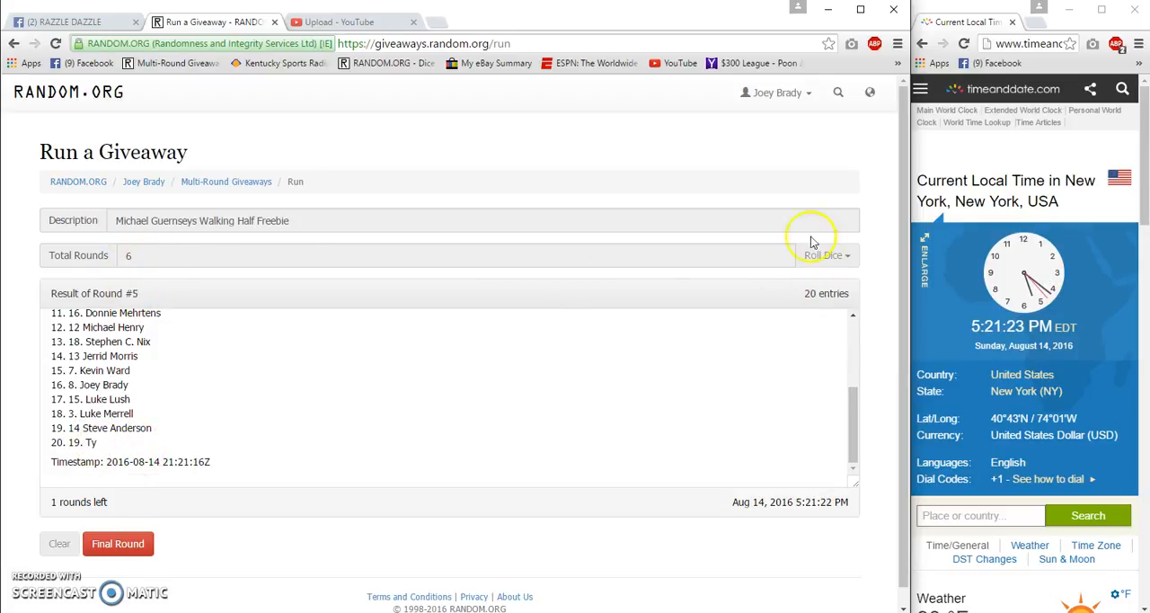
Step: Comment 'Good Luck Final Roll' under the Facebook giveaway post
click(72, 22)
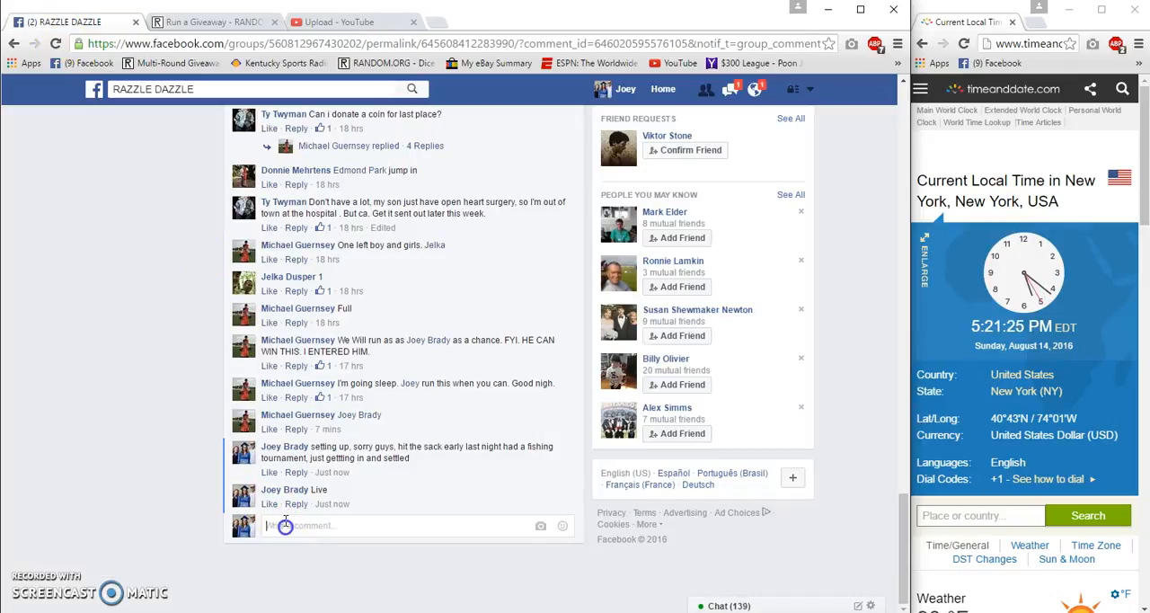
text(Good Lu)
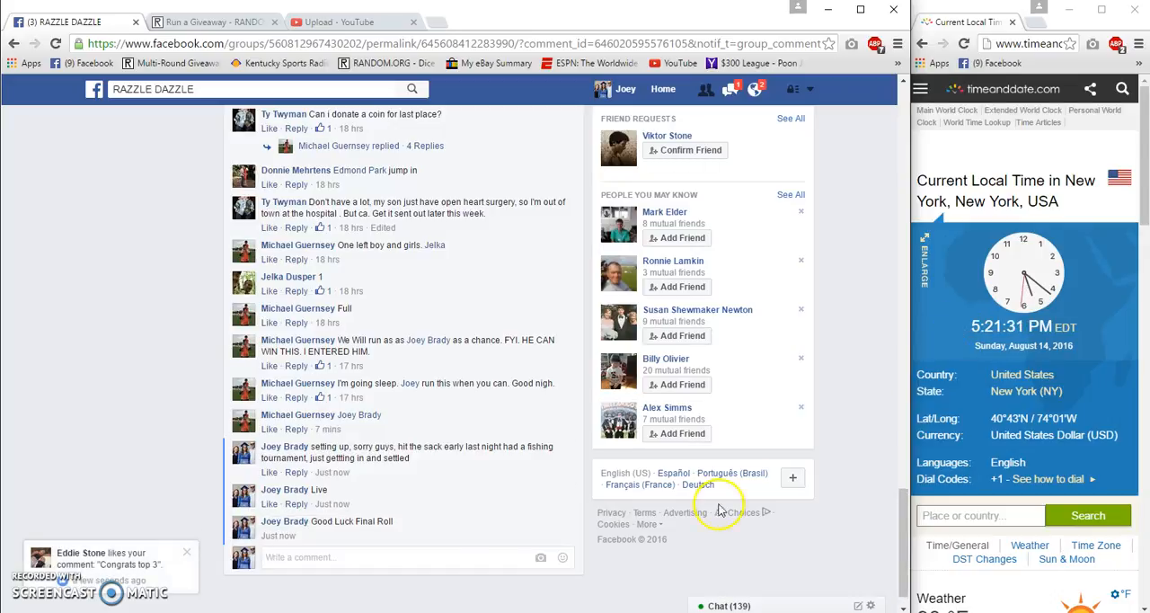
mouse_move(331, 536)
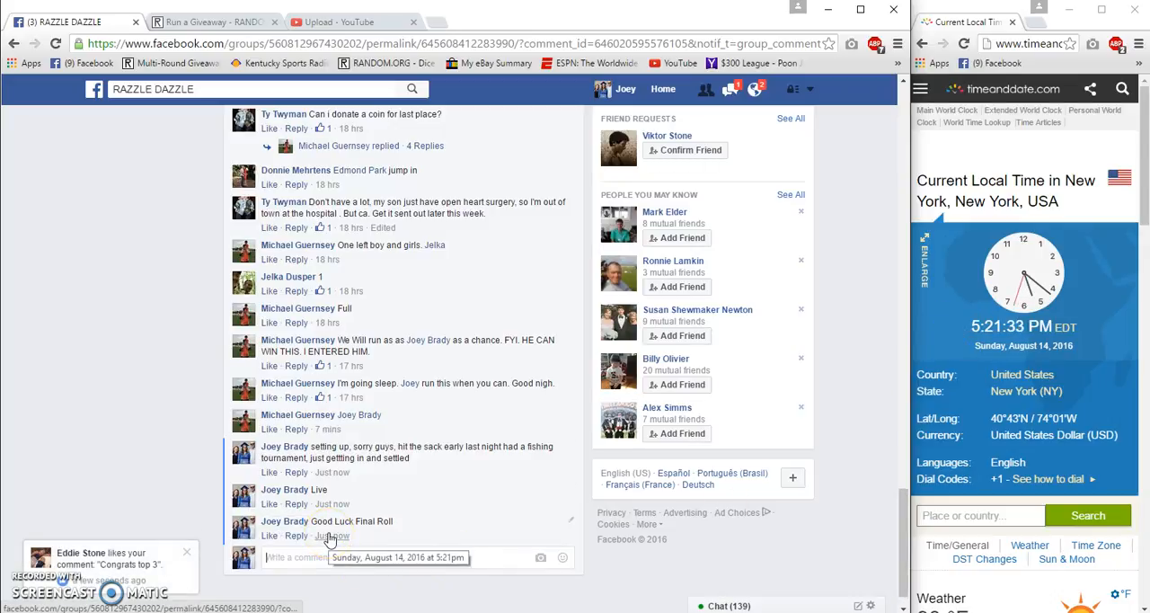
click(214, 22)
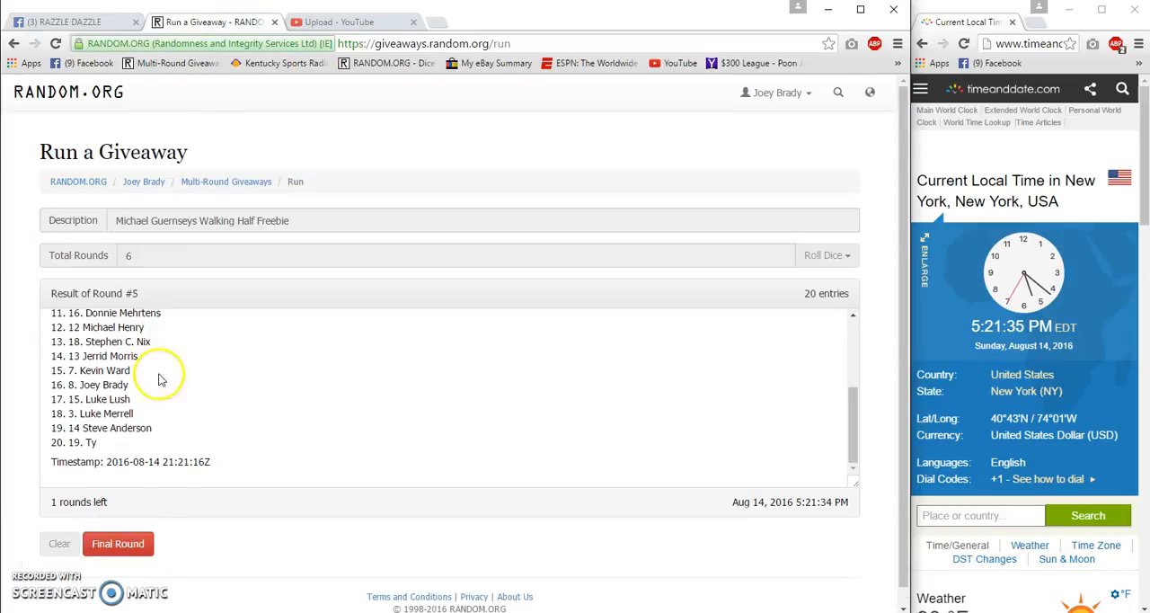
click(119, 543)
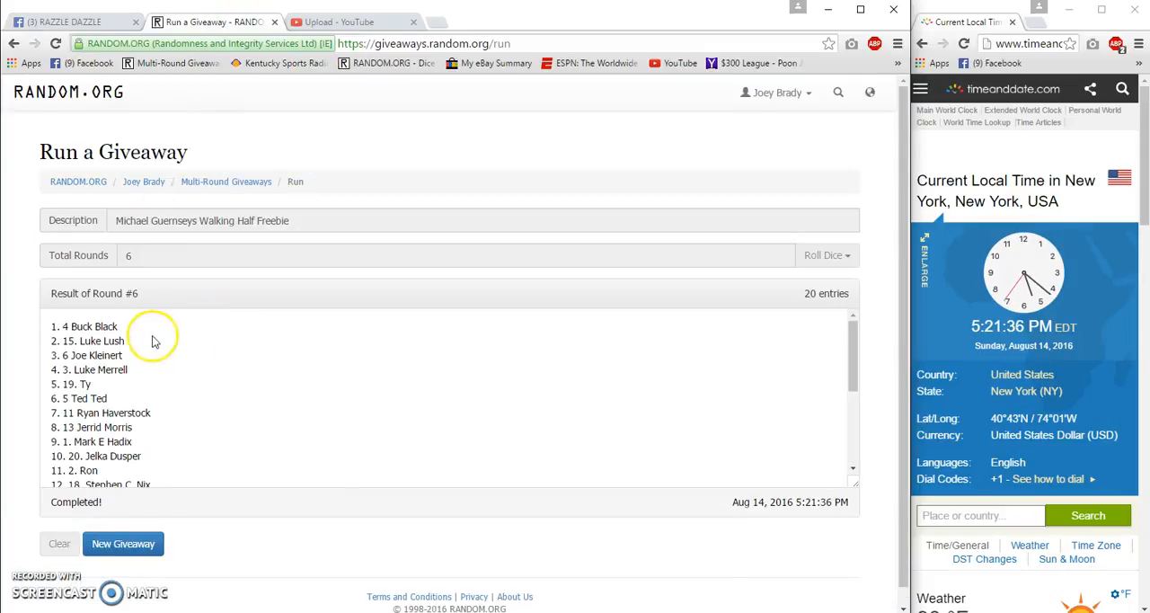
double_click(83, 327)
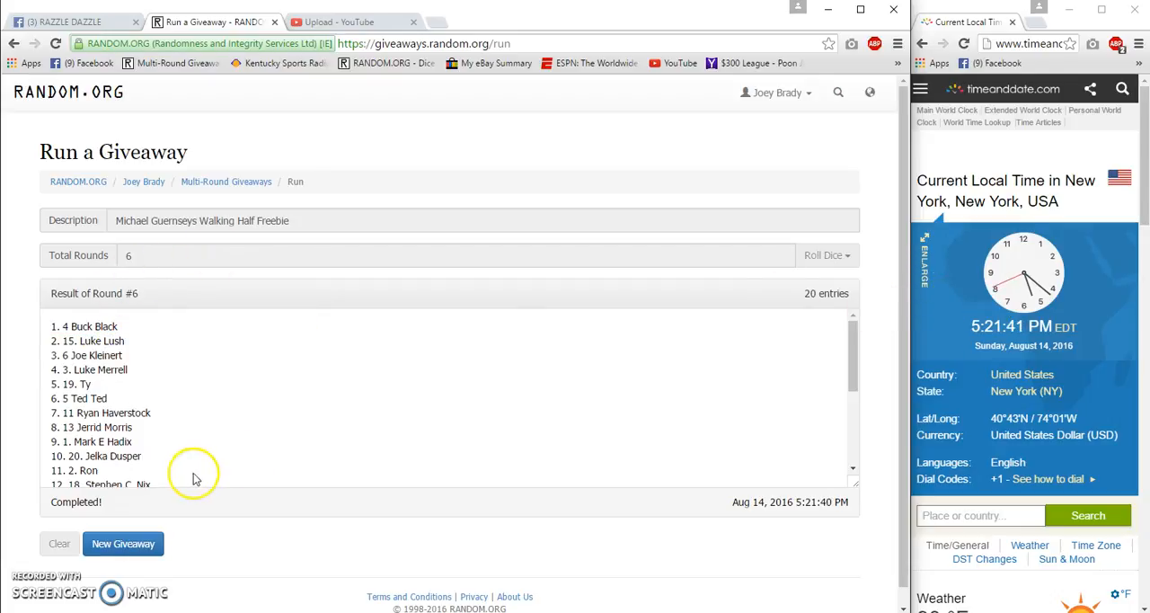
scroll(down, 3)
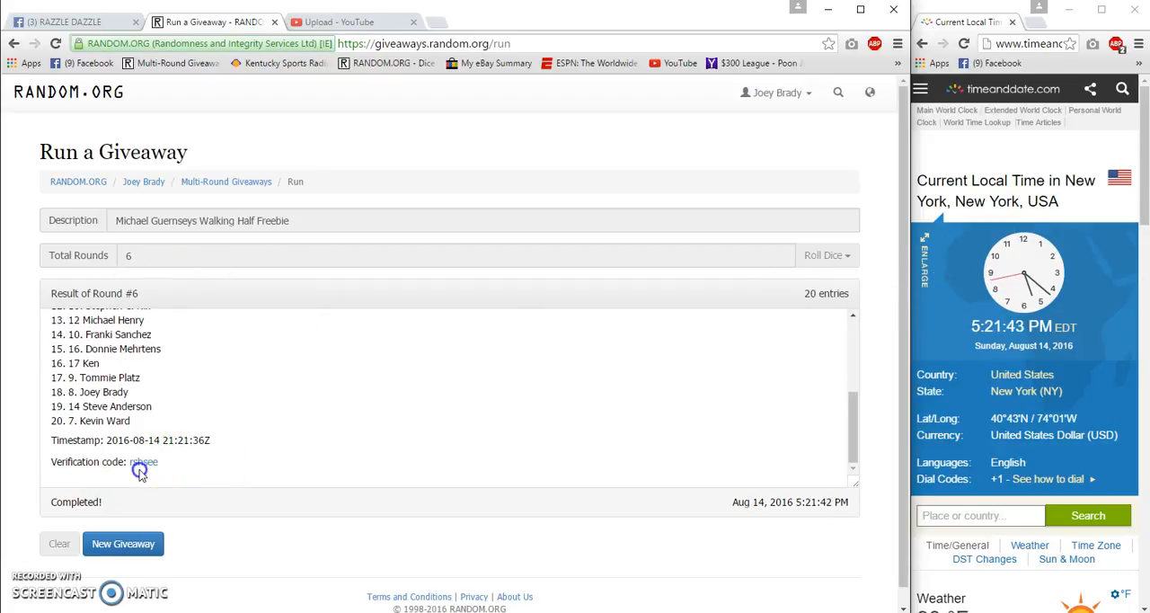
click(144, 460)
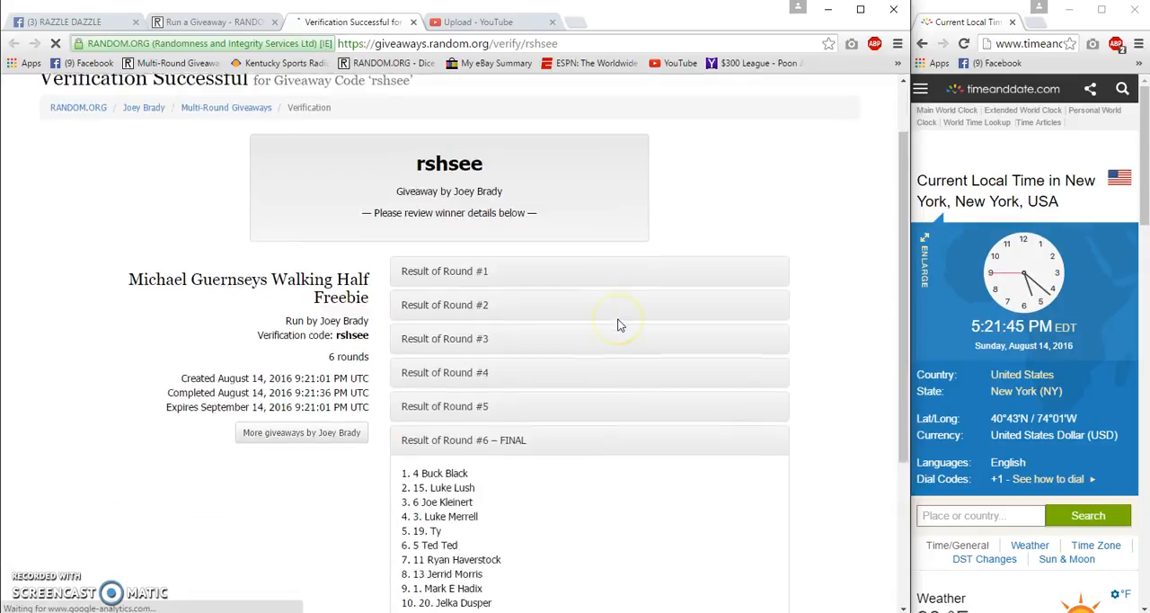
scroll(down, 3)
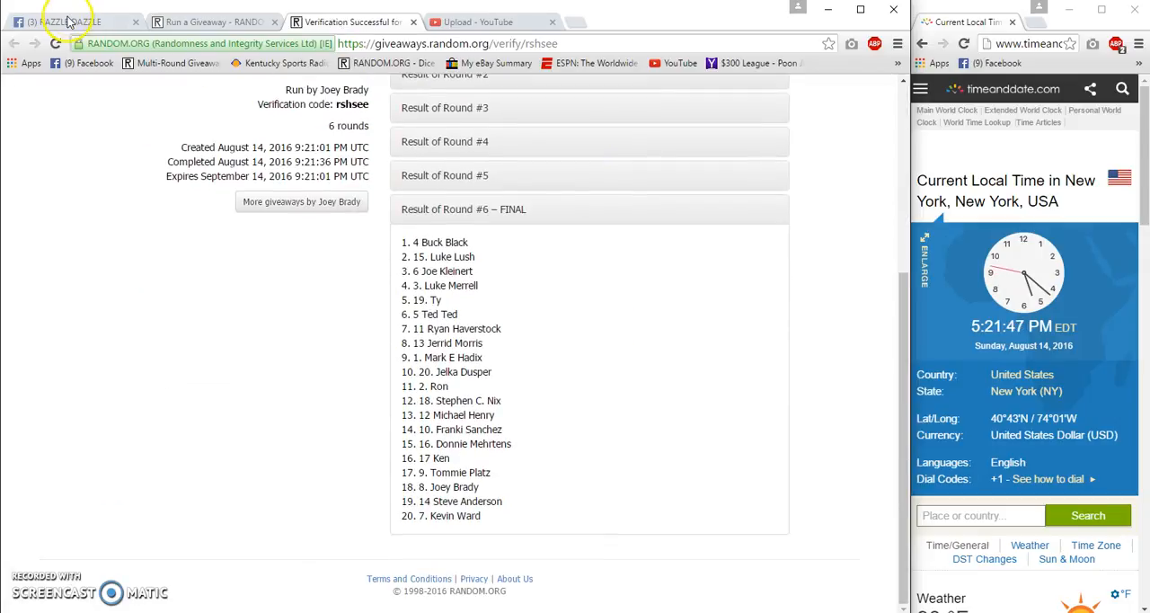
Step: Comment 'Done' under the Facebook giveaway post to announce the finished roll
click(69, 22)
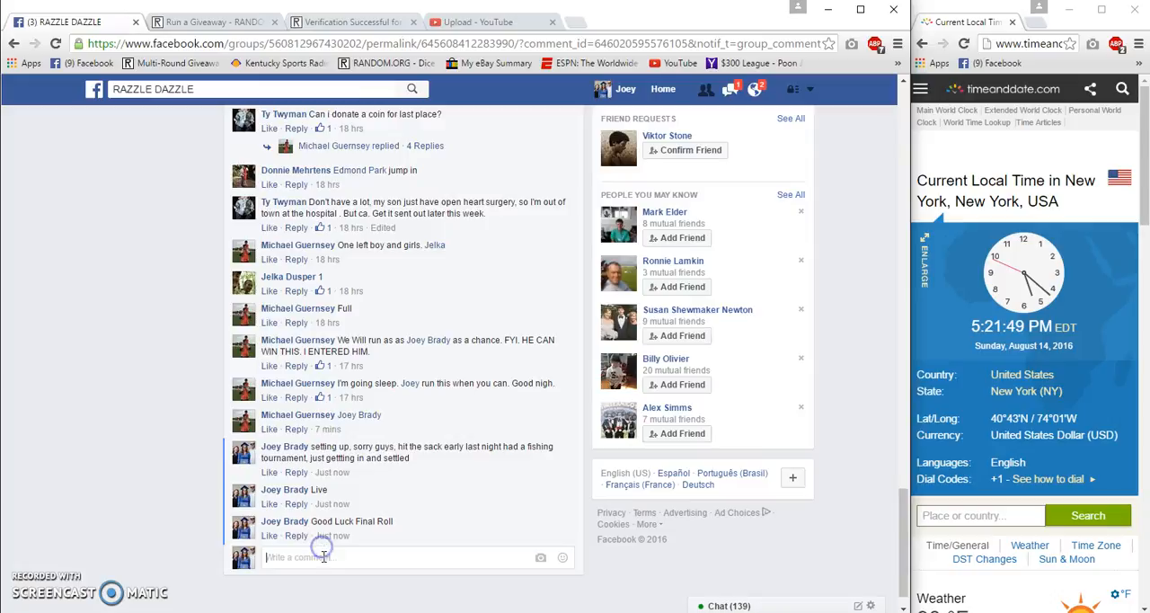
text(Done)
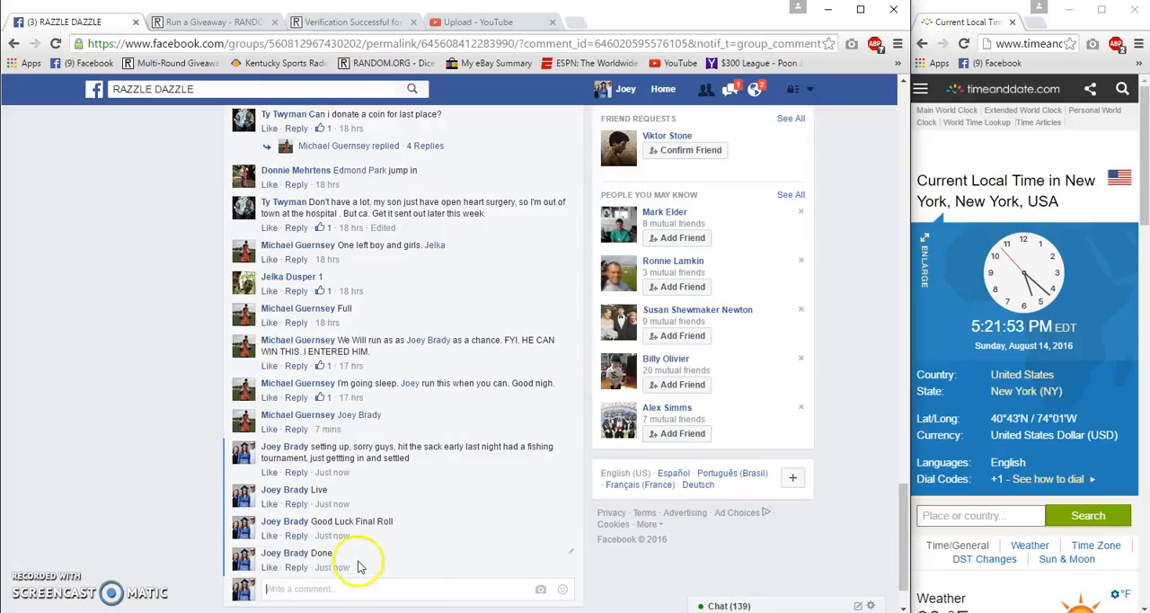
mouse_move(320, 568)
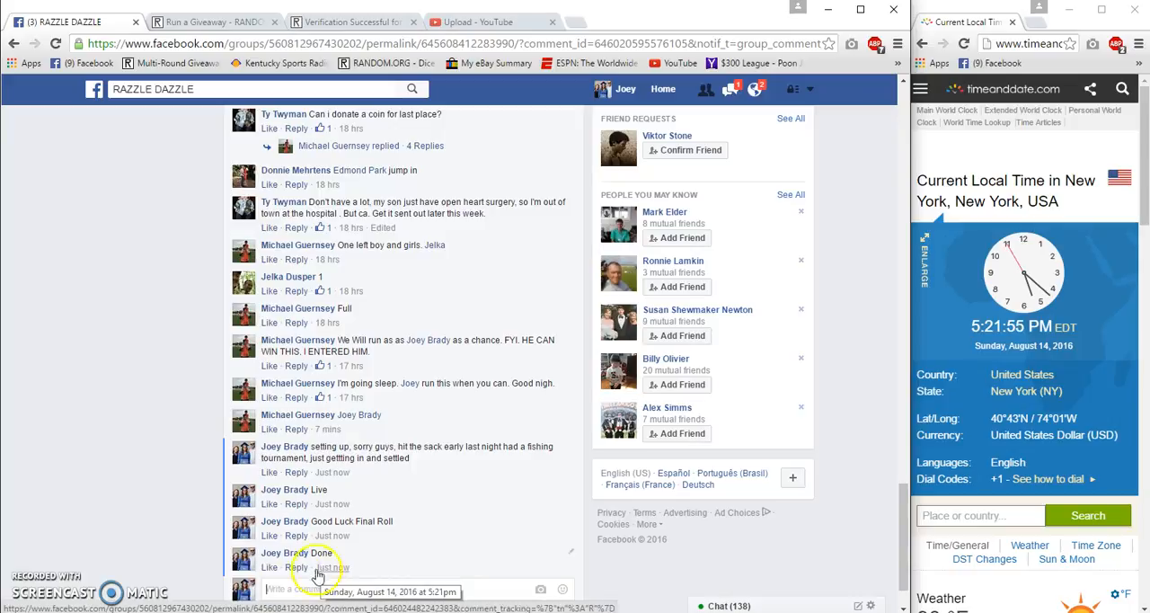